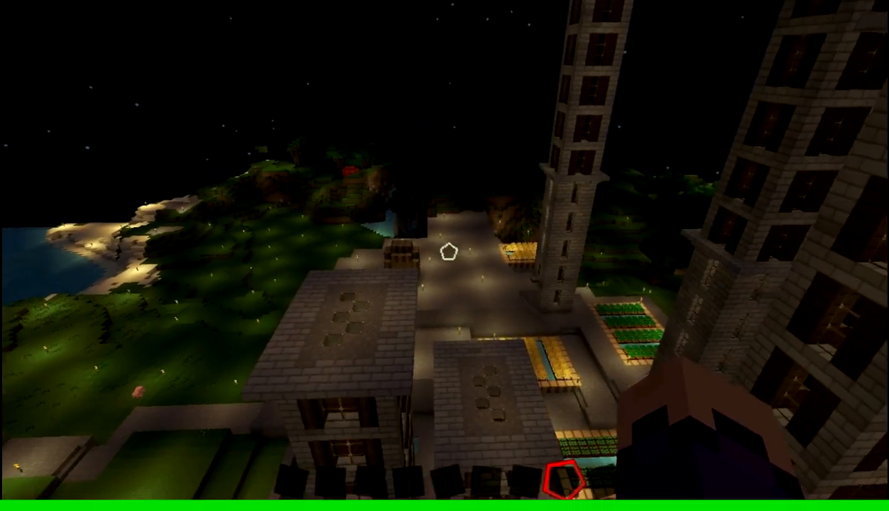
pyautogui.moveTo(445, 253)
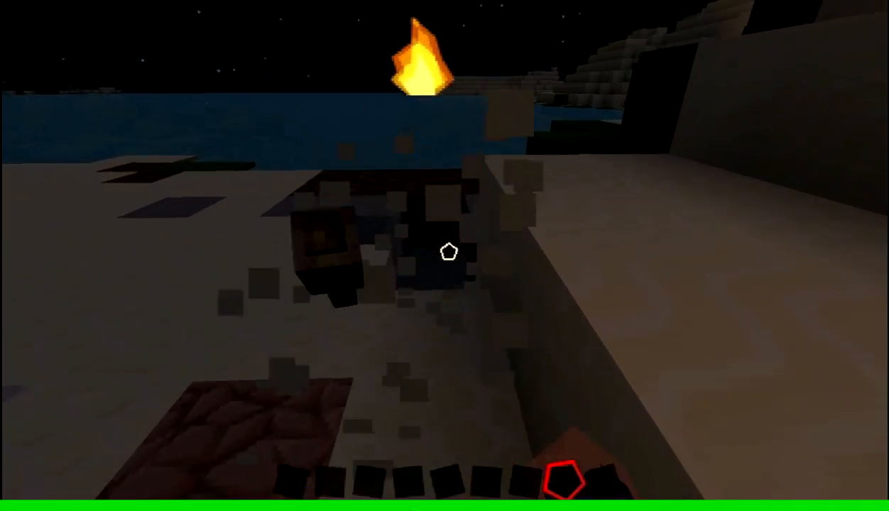
# Move the stack of 20 torches from the inventory into the hotbar.
pyautogui.press('e')
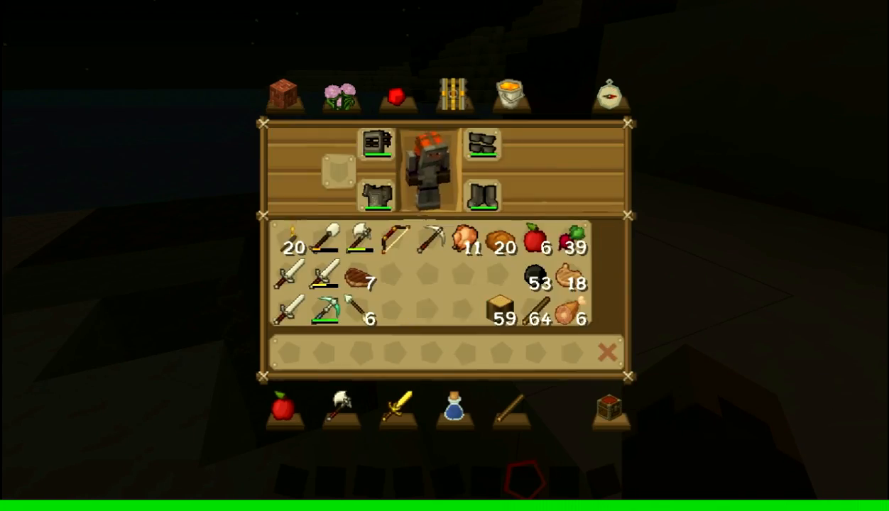
pyautogui.press('Escape')
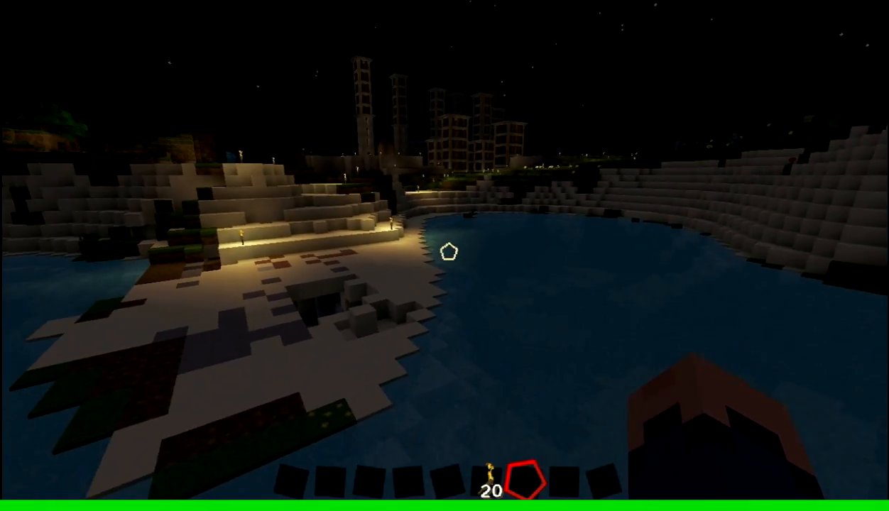
pyautogui.moveTo(449, 254)
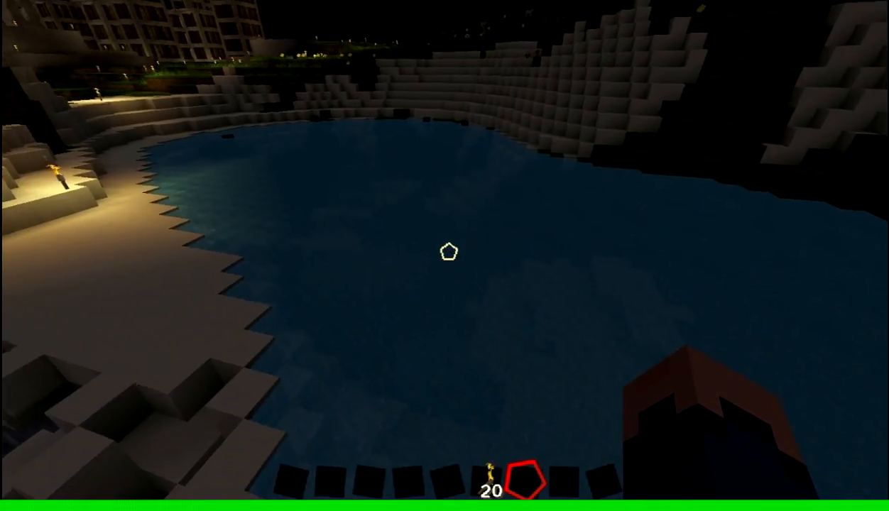
pyautogui.moveTo(449, 253)
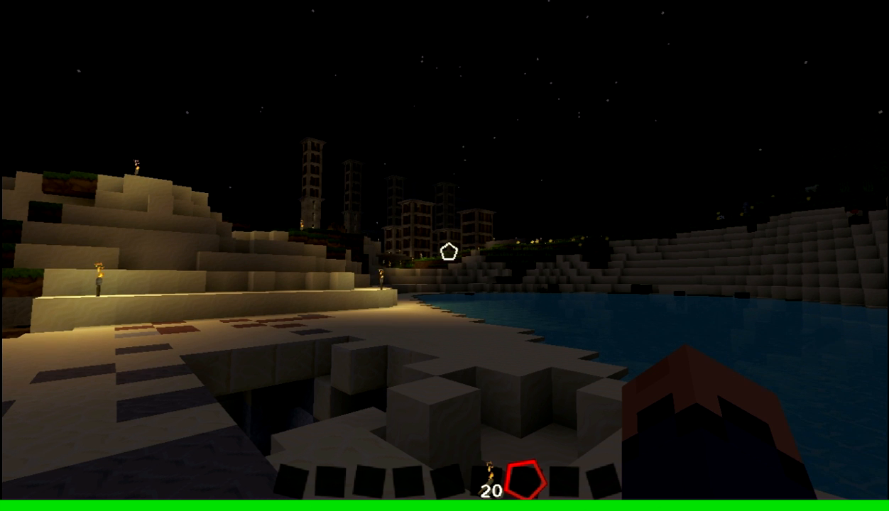
pyautogui.moveTo(446, 253)
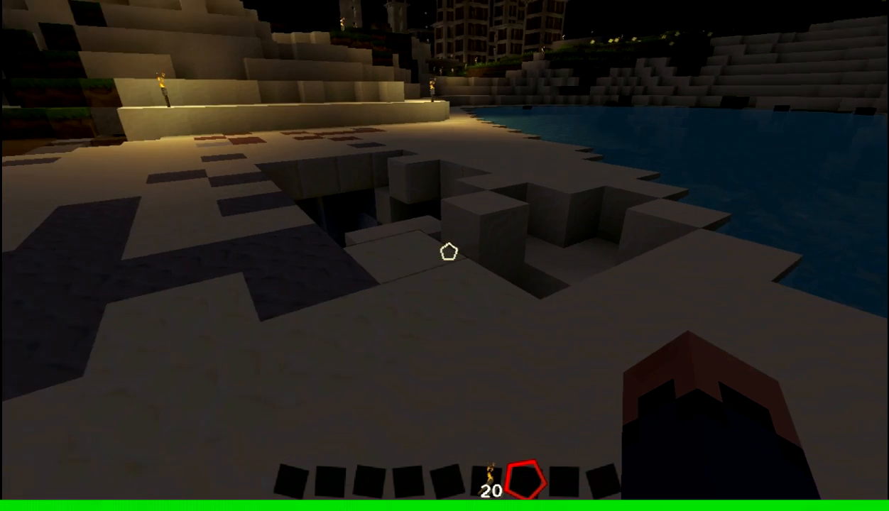
# Browse Building Blocks and put the pale block into the hotbar.
pyautogui.press('e')
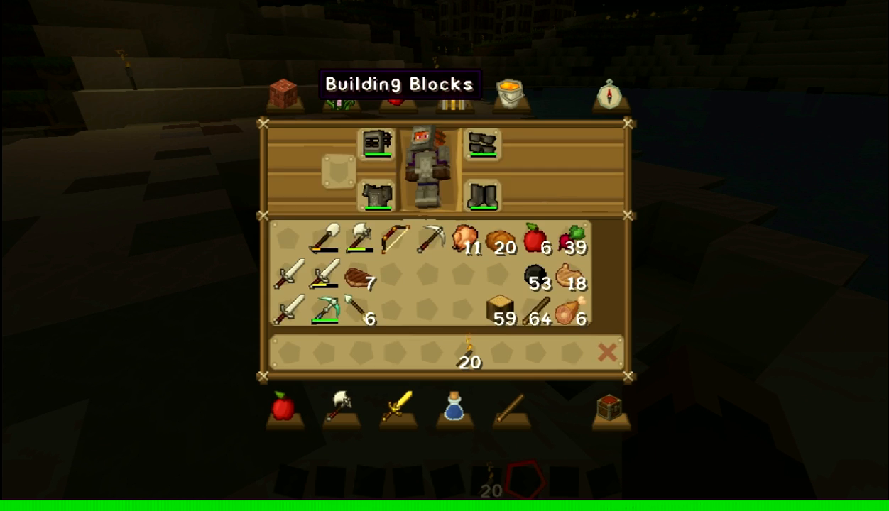
pyautogui.click(284, 92)
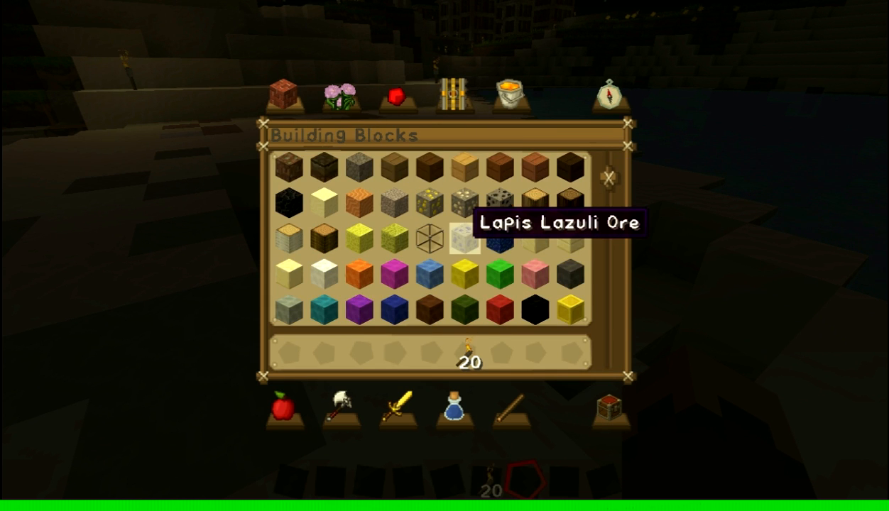
pyautogui.scroll(-3)
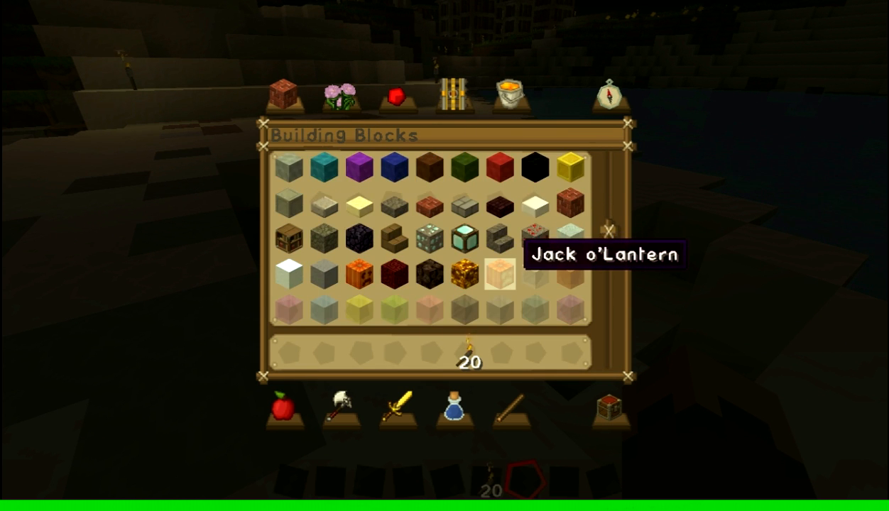
pyautogui.scroll(-3)
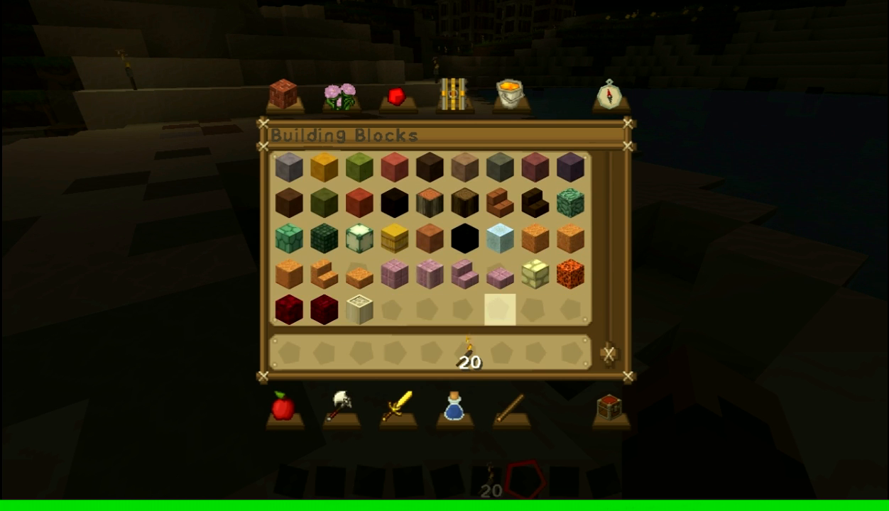
pyautogui.moveTo(494, 247)
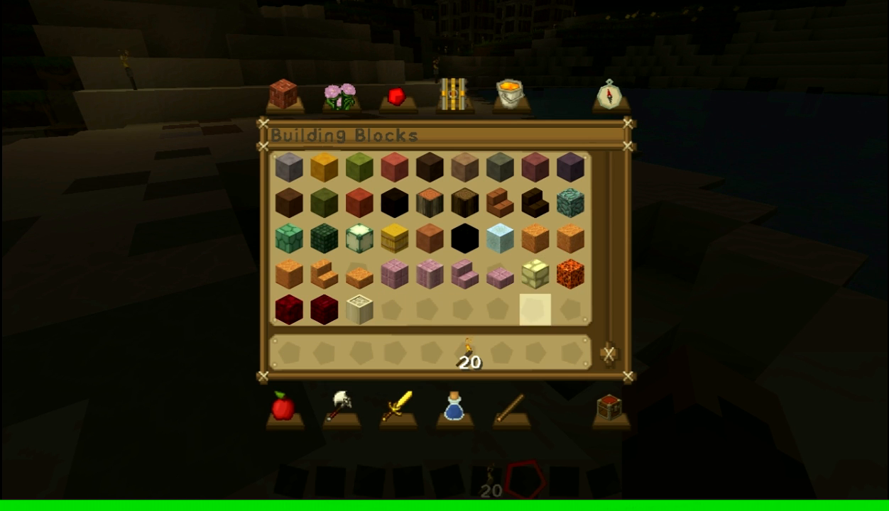
pyautogui.press('Escape')
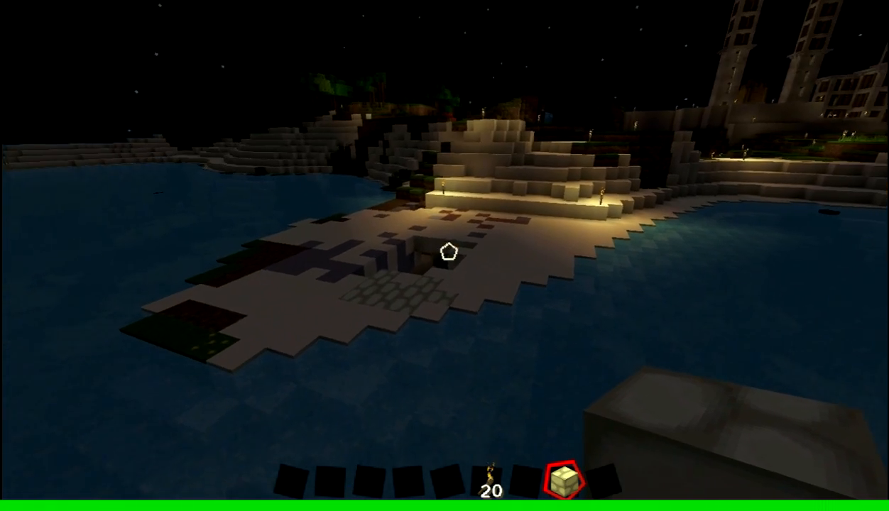
# Add a dark grey stone block to the hotbar beside the pale block.
pyautogui.press('E')
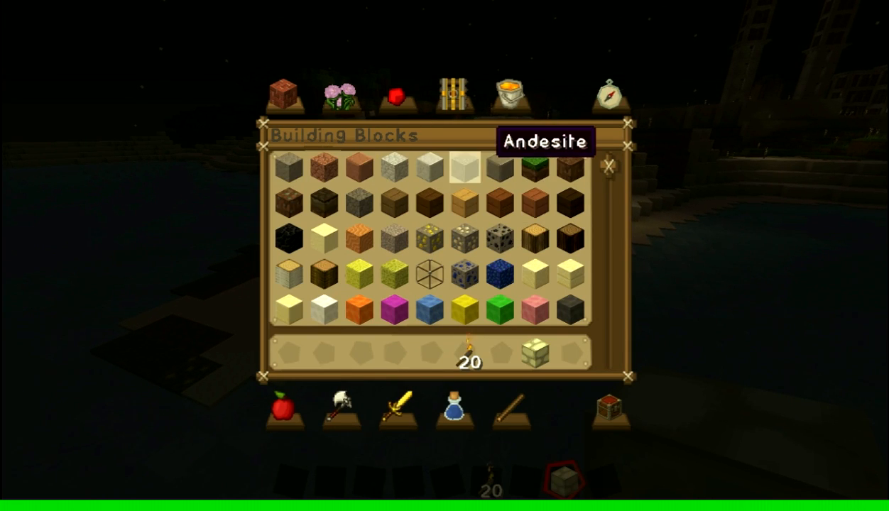
pyautogui.moveTo(494, 244)
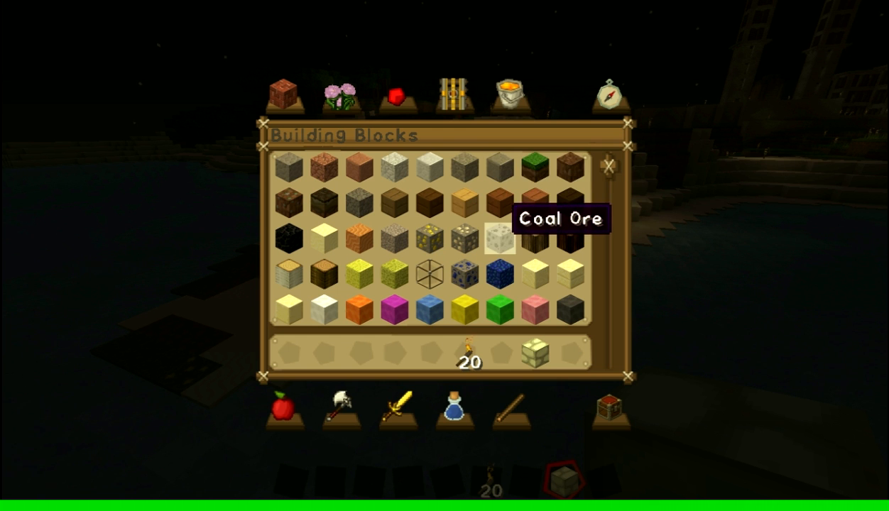
pyautogui.moveTo(392, 176)
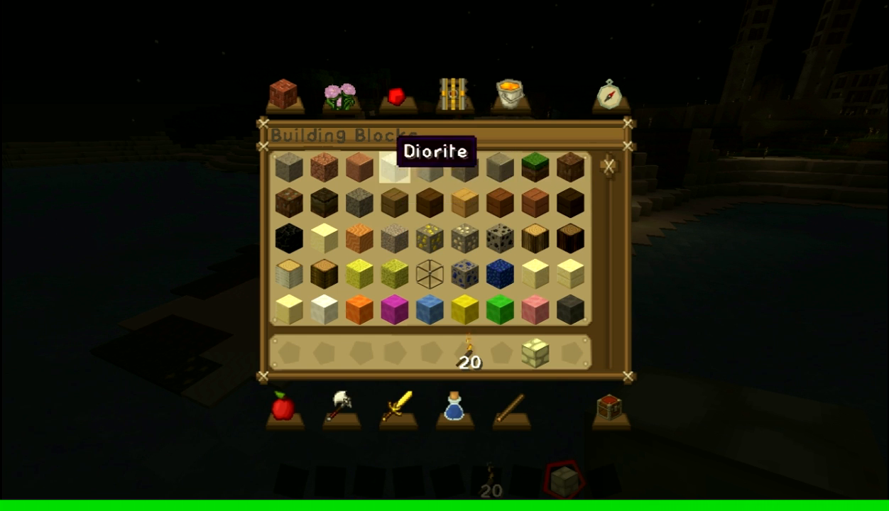
pyautogui.press('Escape')
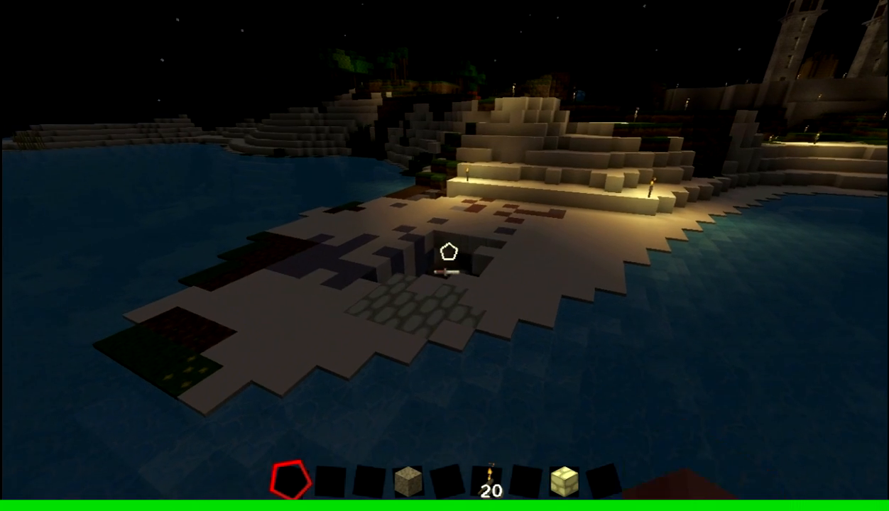
pyautogui.press('e')
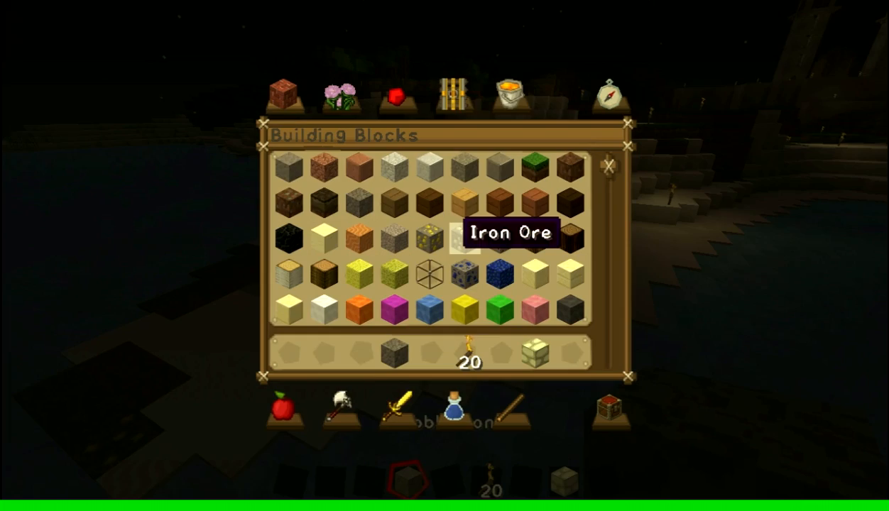
pyautogui.moveTo(395, 367)
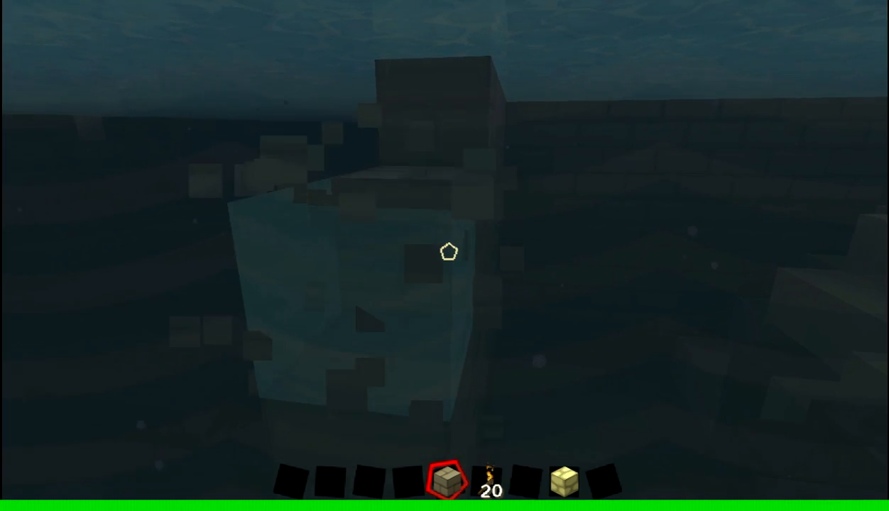
pyautogui.moveTo(448, 253)
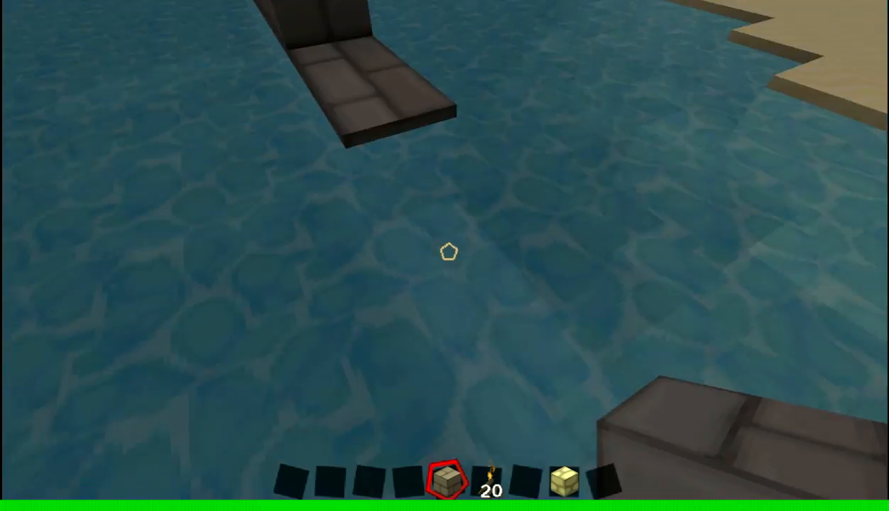
pyautogui.moveTo(446, 256)
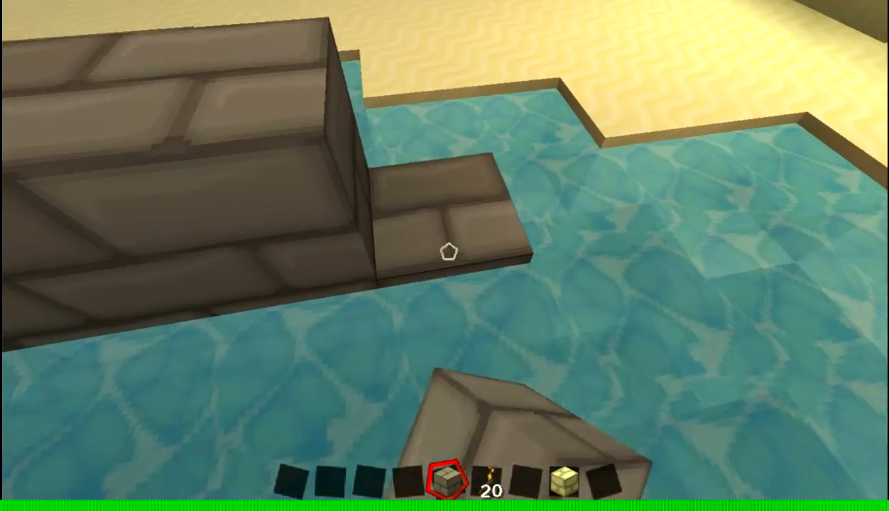
pyautogui.moveTo(445, 252)
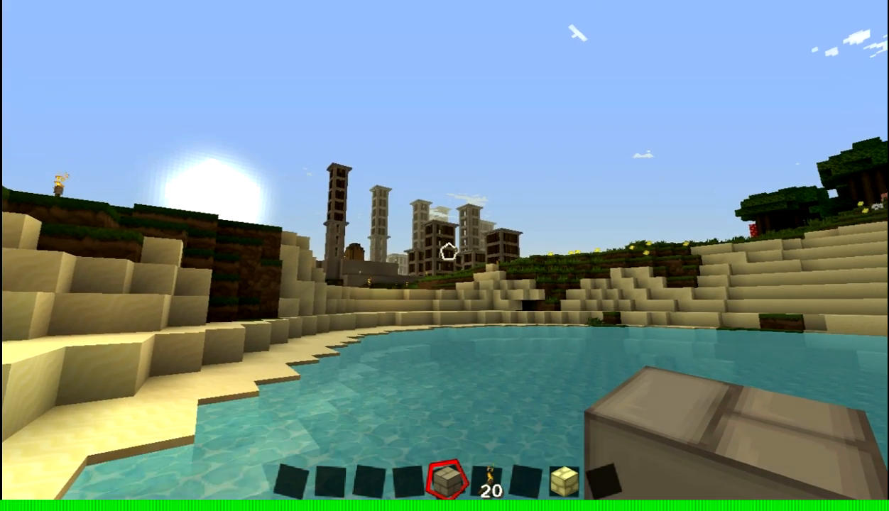
pyautogui.moveTo(444, 255)
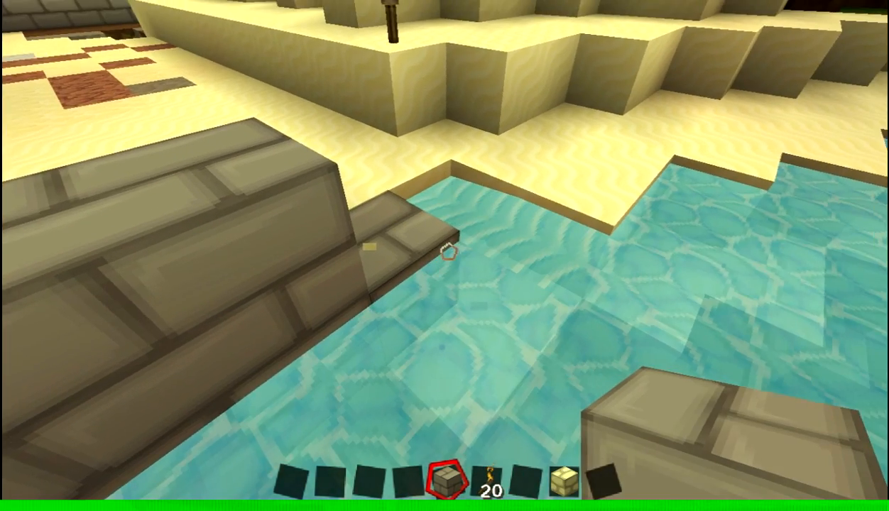
pyautogui.moveTo(444, 255)
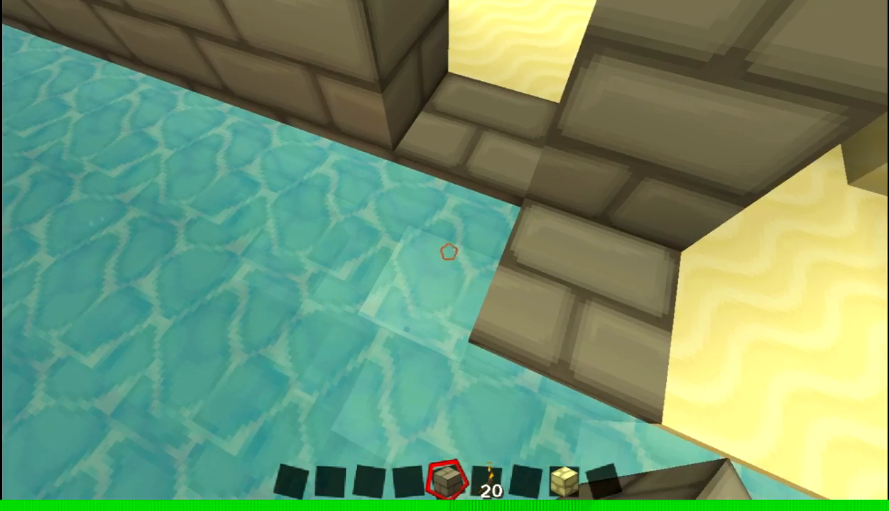
pyautogui.moveTo(444, 255)
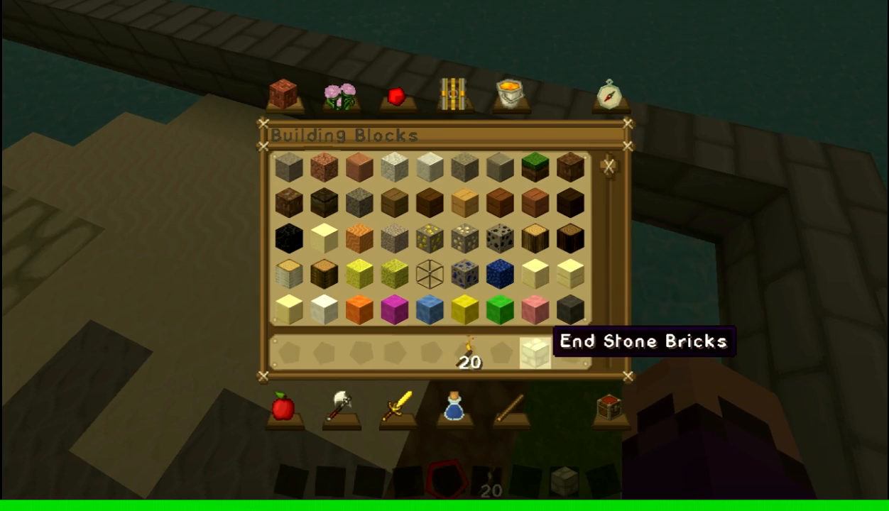
# Put End Stone Bricks into the hotbar from the Building Blocks inventory.
pyautogui.press('Escape')
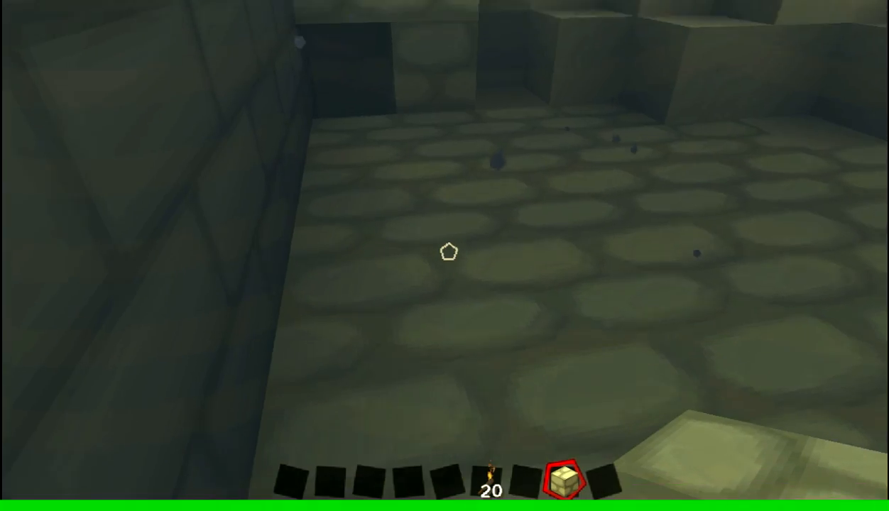
pyautogui.moveTo(445, 253)
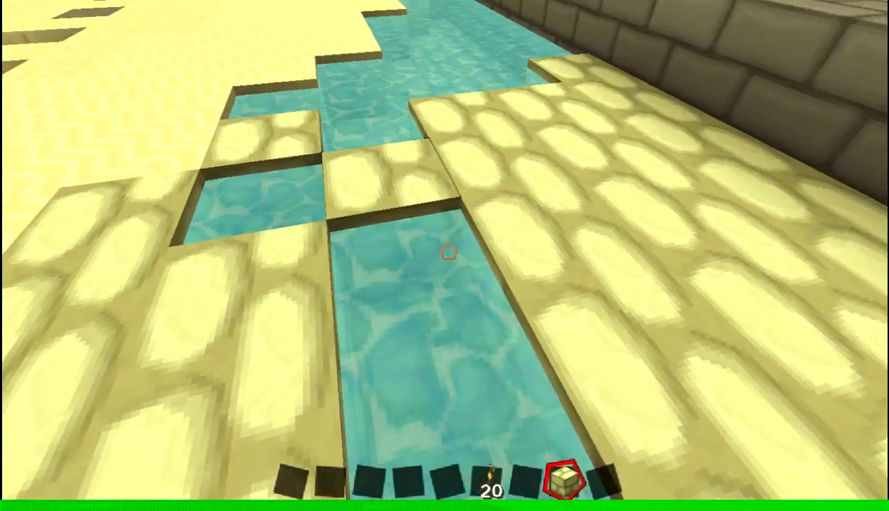
pyautogui.moveTo(446, 259)
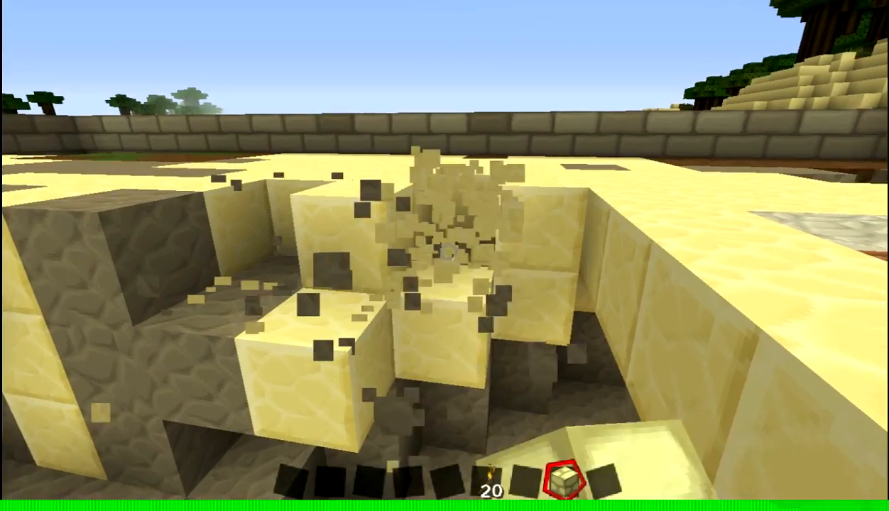
# Break a raised sand block in the trench beside the end stone paving.
pyautogui.click(444, 254)
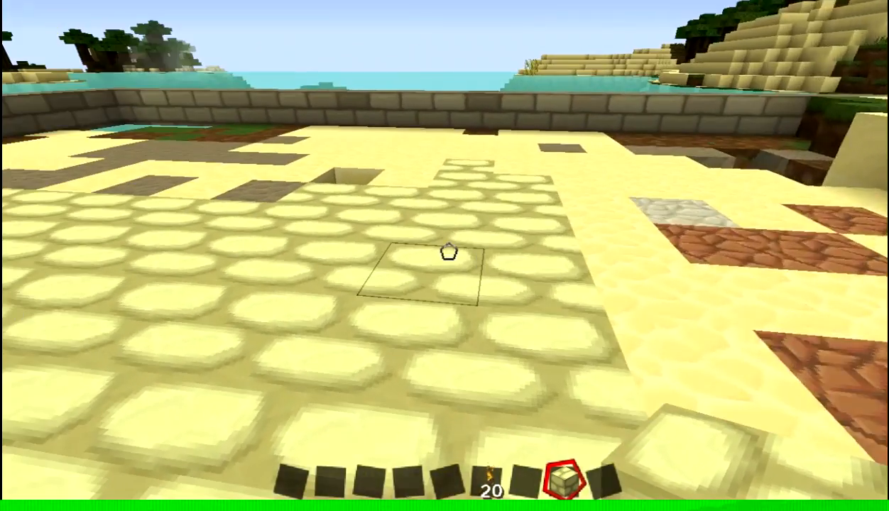
pyautogui.moveTo(446, 253)
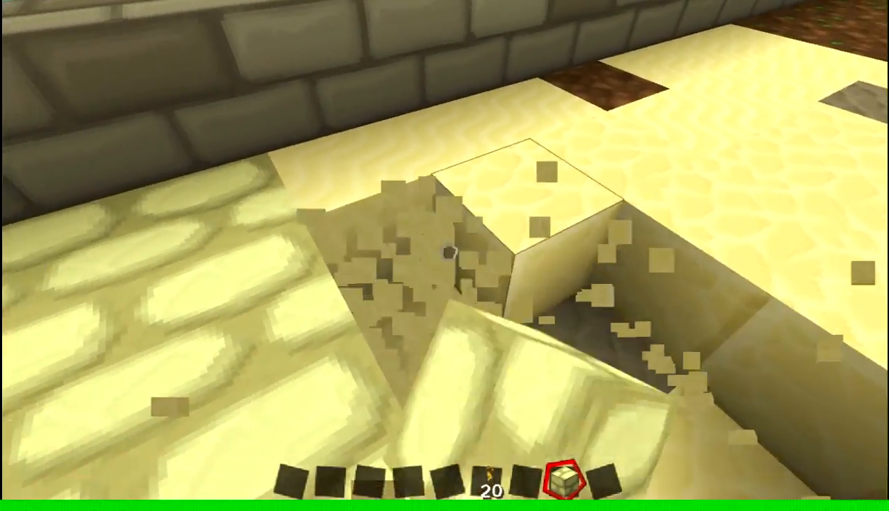
pyautogui.moveTo(444, 255)
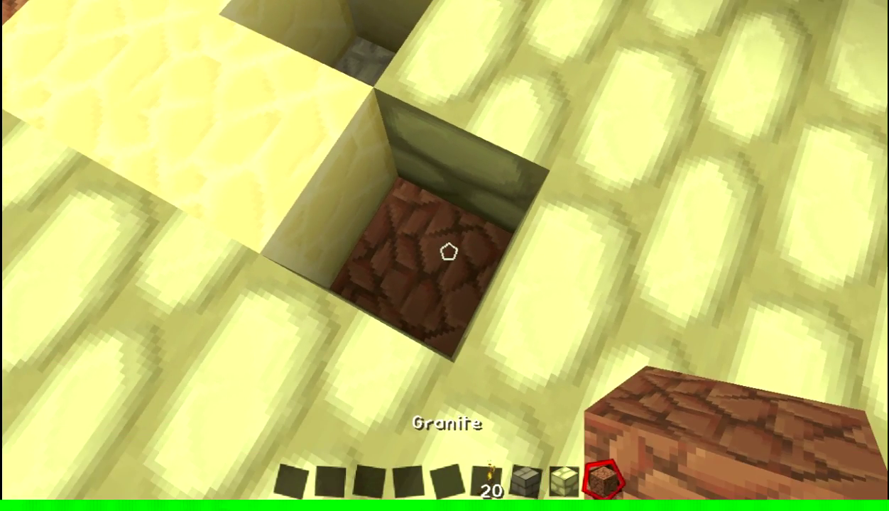
# Select Granite from the inventory to fill the hole in the paving.
pyautogui.press('e')
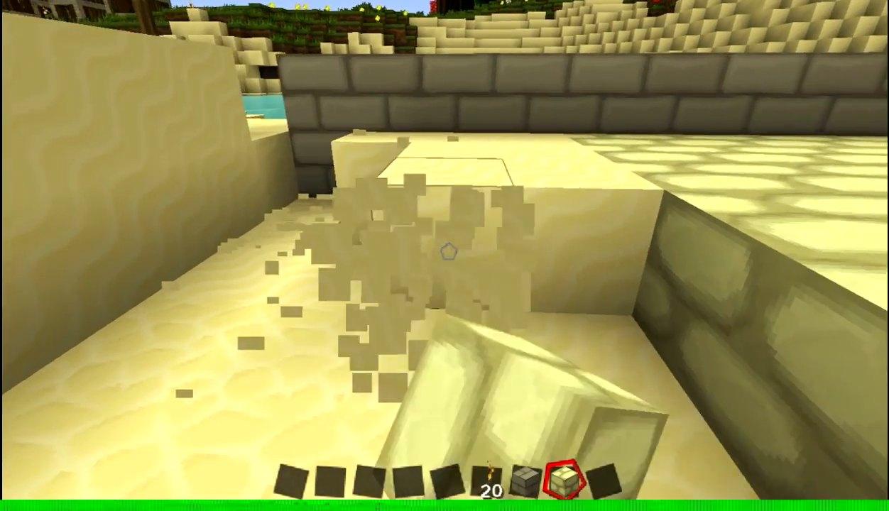
pyautogui.moveTo(446, 255)
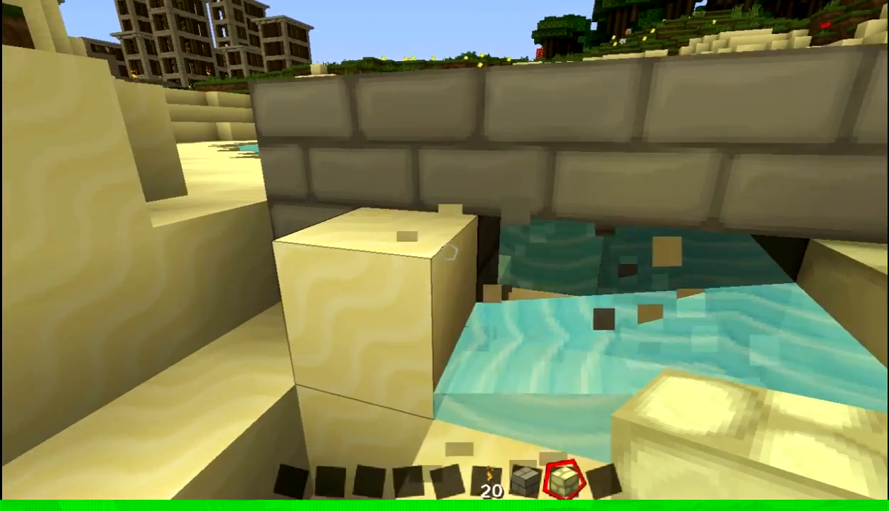